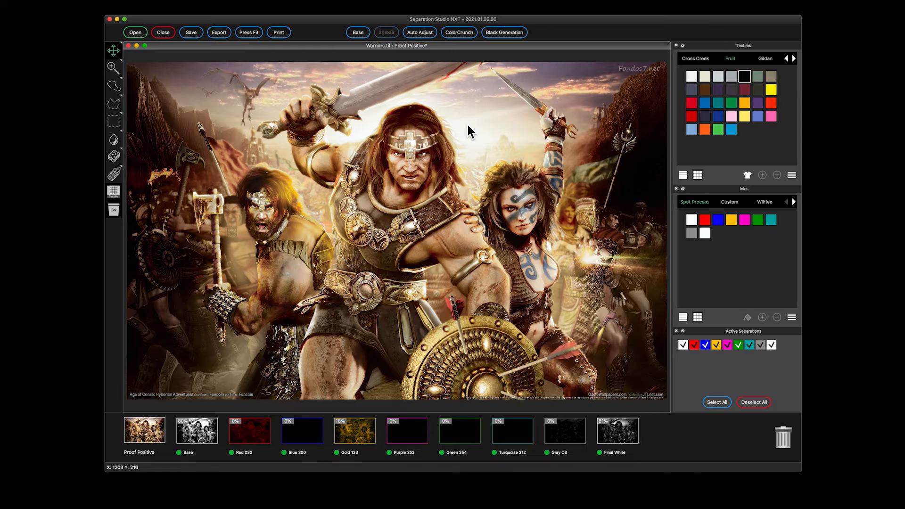
Delete the empty Purple, Green, Turquoise and Gray separations from the Warriors art.
{"action": "left_click", "coordinate": [420, 32]}
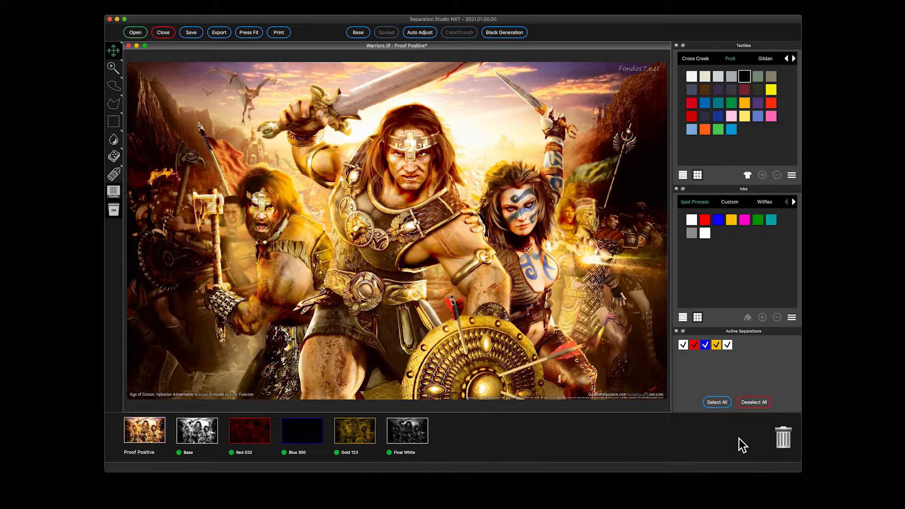
Adjust the Blue 300 separation to High Saturation 45 and Low Saturation 100.
{"action": "right_click", "coordinate": [302, 430]}
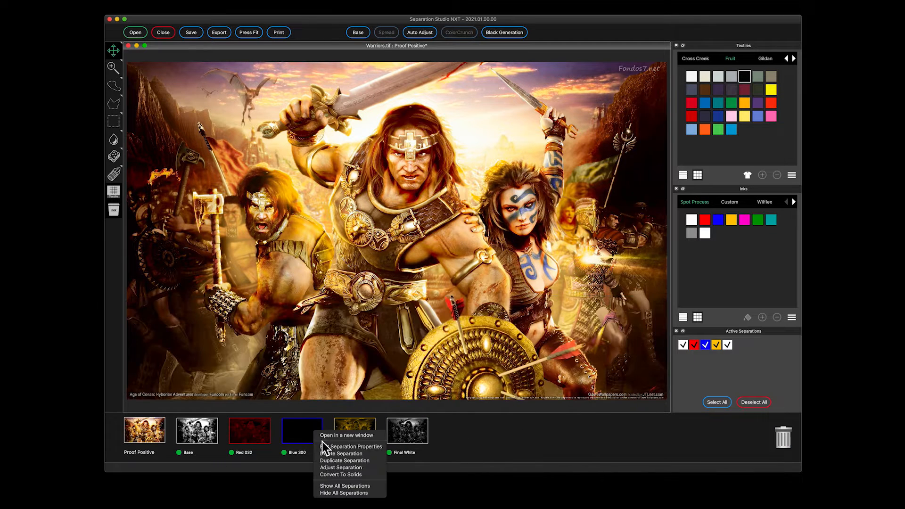
{"action": "left_click", "coordinate": [340, 467]}
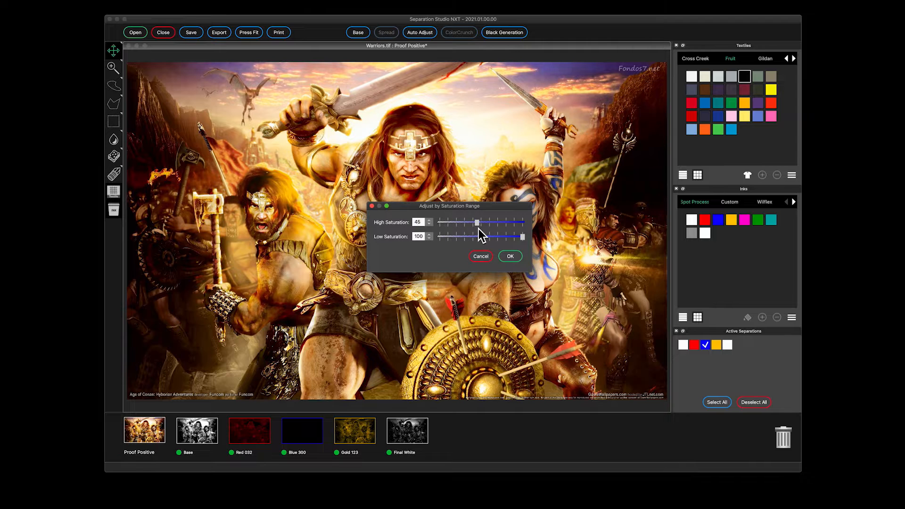
{"action": "left_click", "coordinate": [510, 255]}
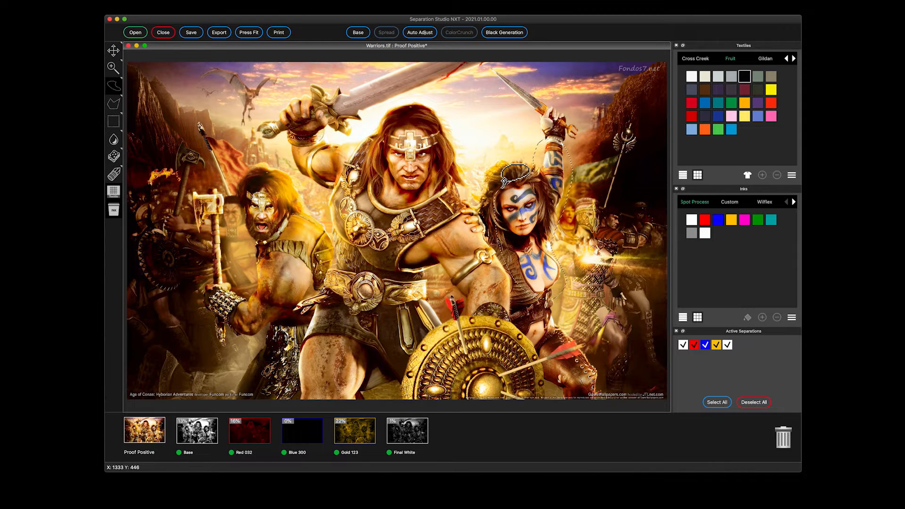
{"action": "left_click", "coordinate": [754, 402]}
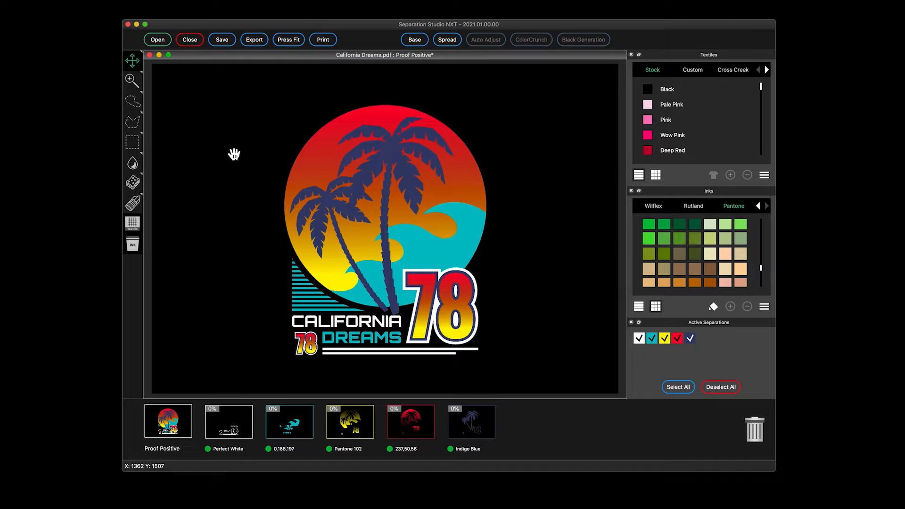
Add a Base to California Dreams with Indigo Blue's Combine toggled off.
{"action": "left_click", "coordinate": [132, 142]}
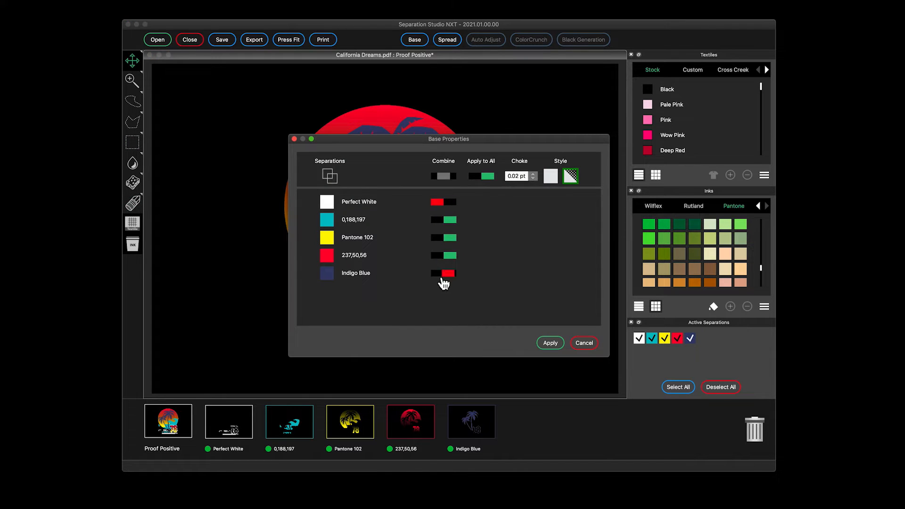
{"action": "left_click", "coordinate": [549, 343]}
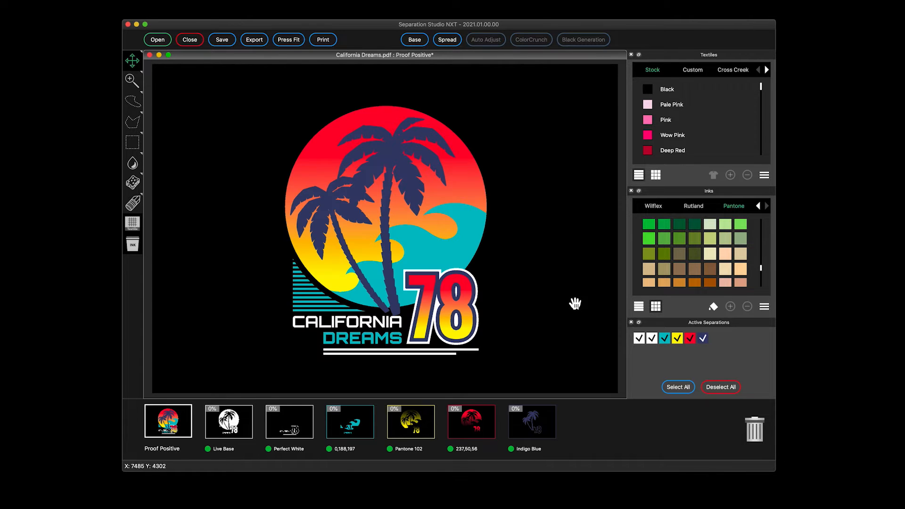
Use a purple shirt, rename inks Dreamy Blue and Electric Red, then open Weight lifting Gator.pdf.
{"action": "left_click", "coordinate": [655, 175]}
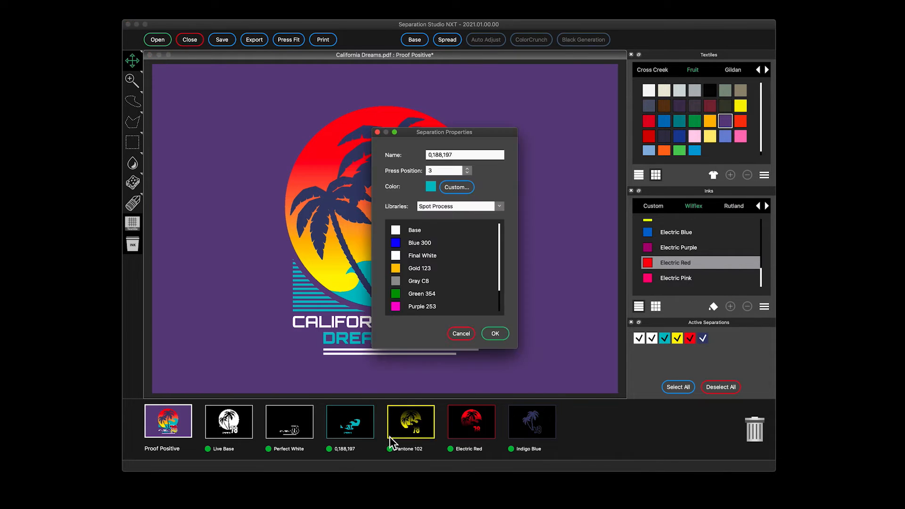
{"action": "left_click", "coordinate": [456, 186]}
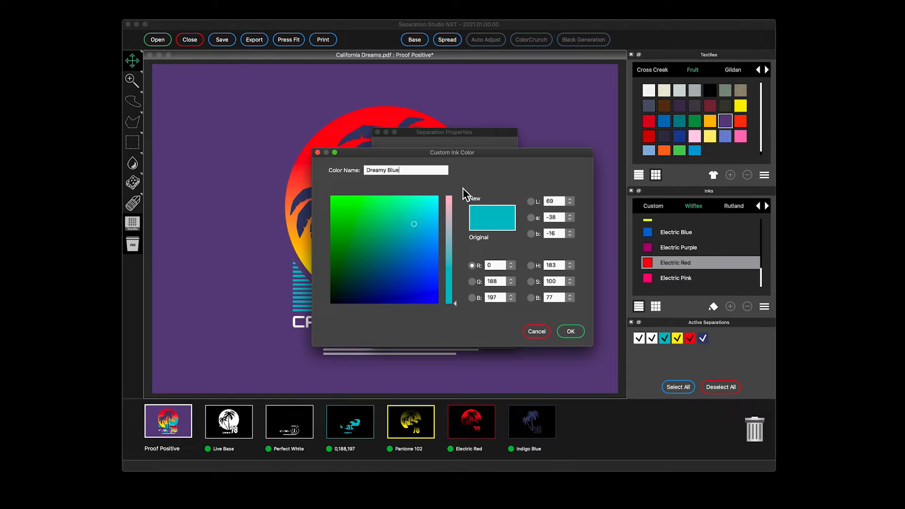
{"action": "left_click", "coordinate": [569, 331]}
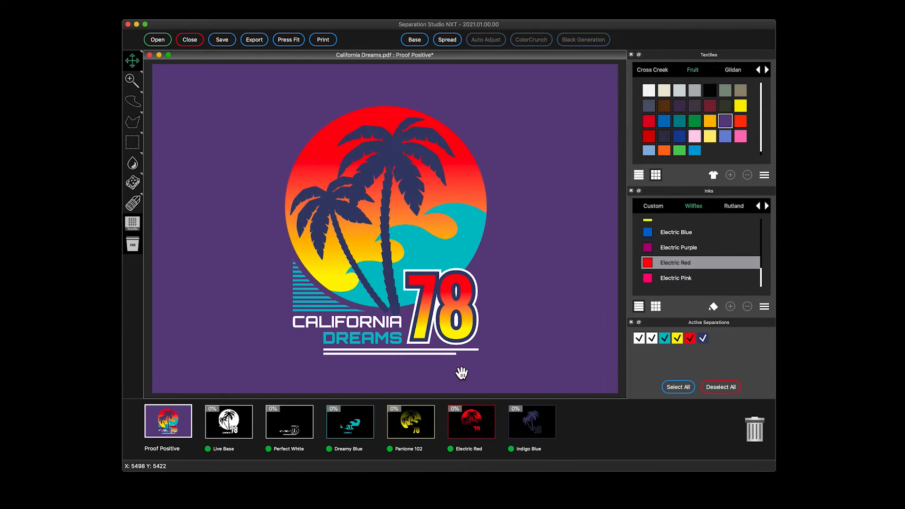
{"action": "left_click", "coordinate": [411, 422]}
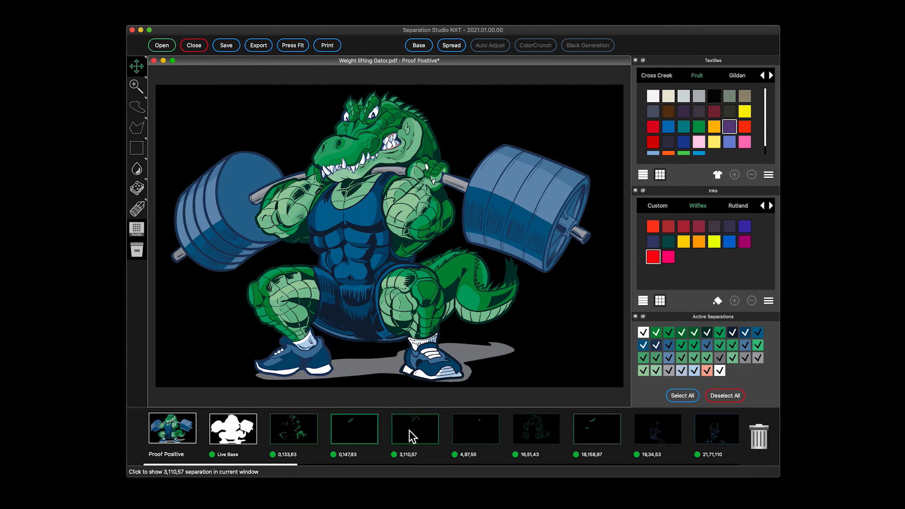
{"action": "left_click", "coordinate": [354, 429]}
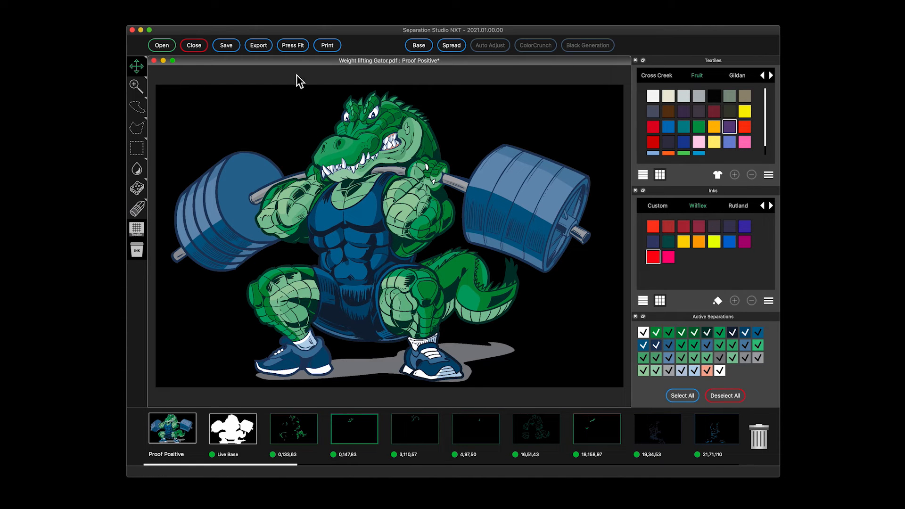
Press Fit the gator onto 6 screens, grouping colour-sorted separations into white, blue and green screens.
{"action": "left_click", "coordinate": [292, 45]}
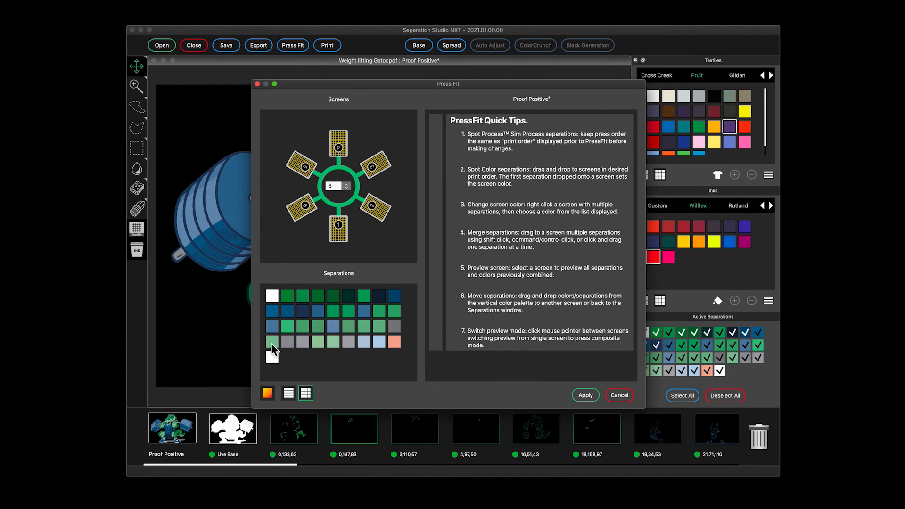
{"action": "left_click", "coordinate": [267, 394]}
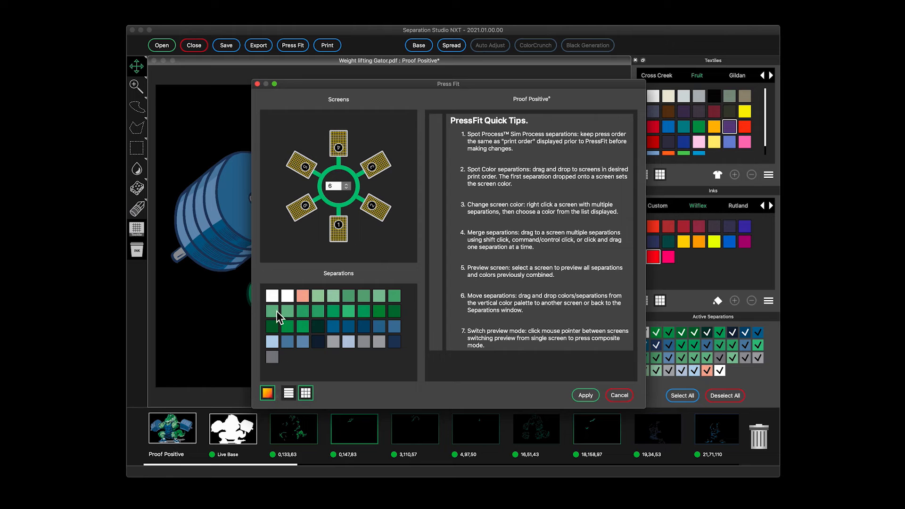
{"action": "left_click", "coordinate": [339, 225]}
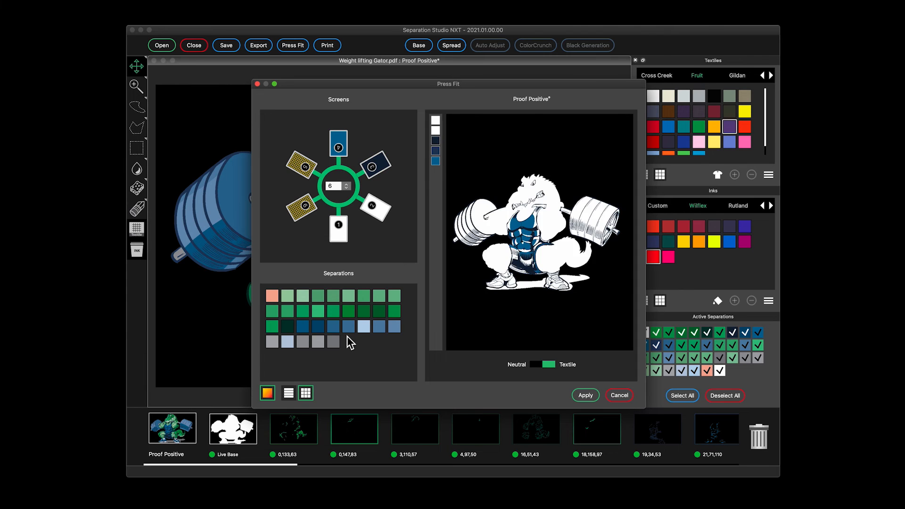
{"action": "left_click", "coordinate": [339, 145]}
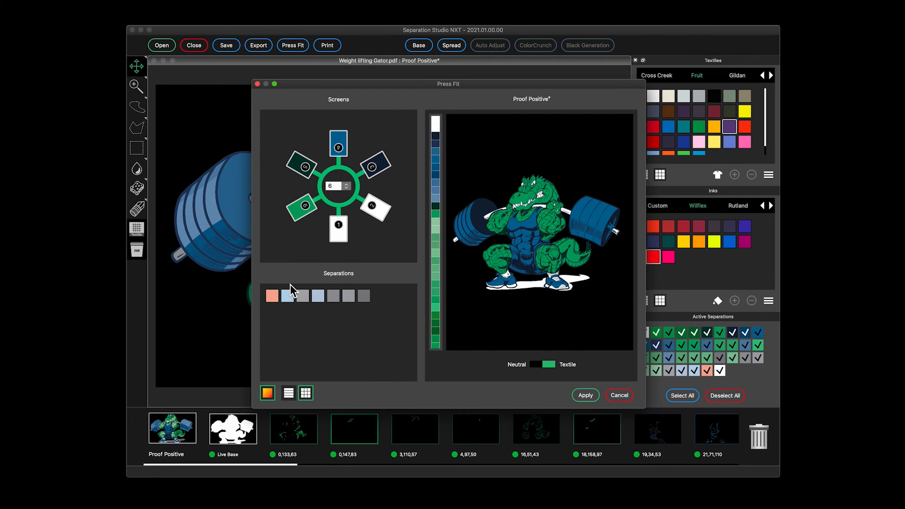
{"action": "left_click", "coordinate": [372, 167]}
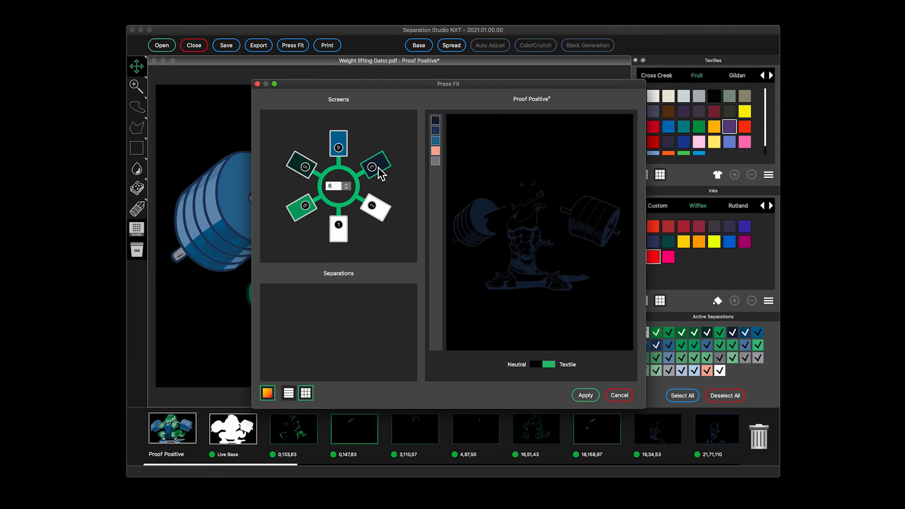
{"action": "left_click", "coordinate": [585, 395]}
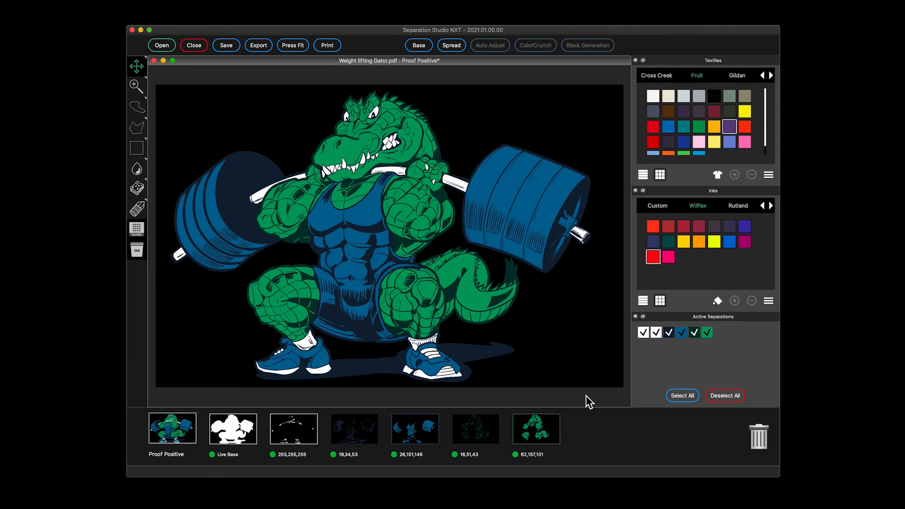